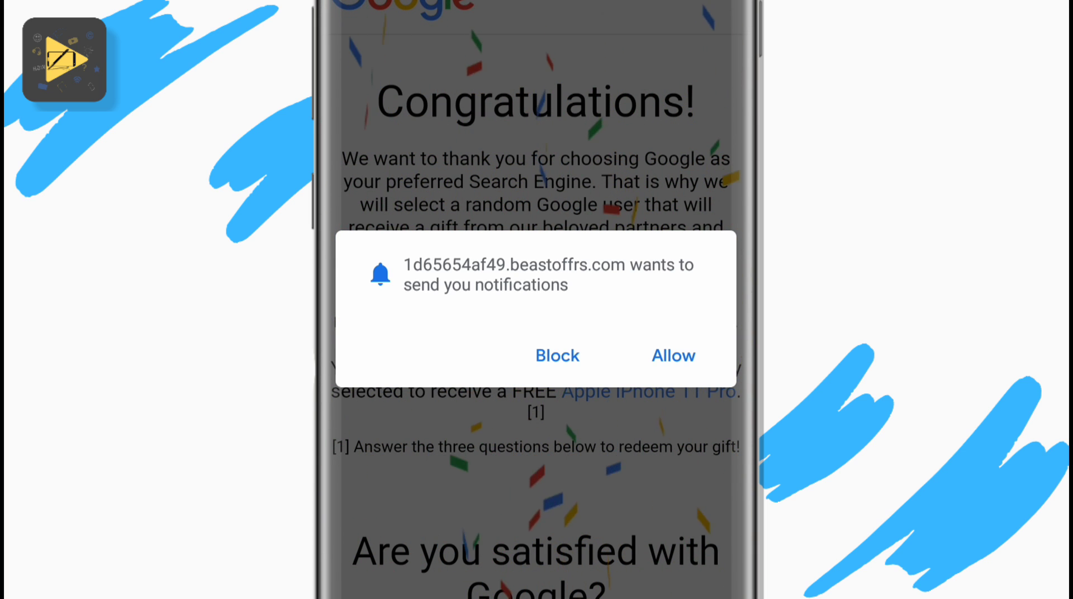
Step: Block the prize site's request to send notifications
left_click(557, 355)
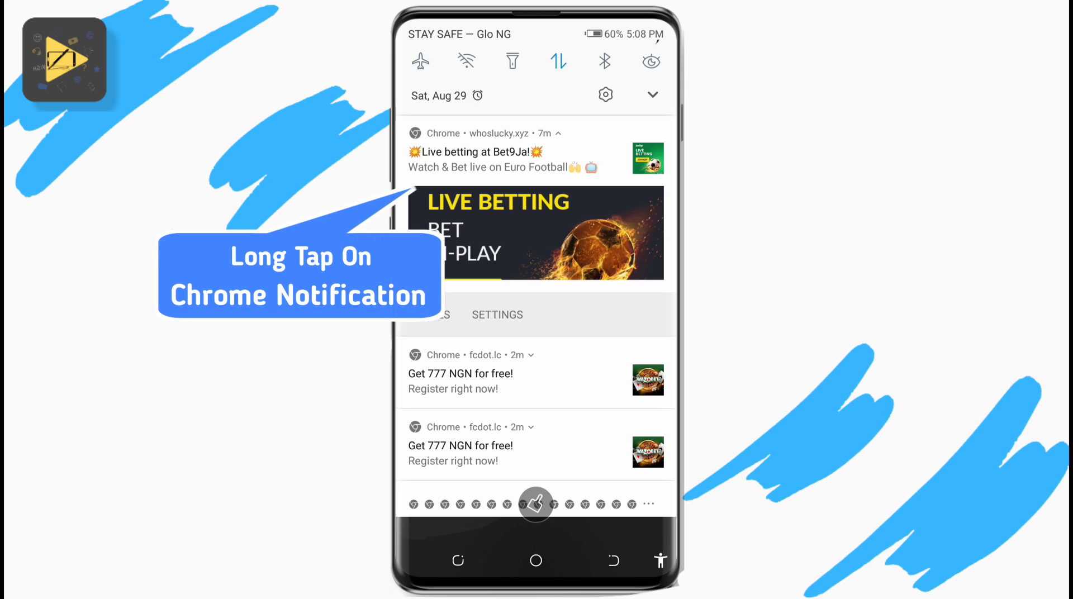
Step: Switch off Chrome notifications from the betting site fcdot.lc in the notification shade
left_click(513, 151)
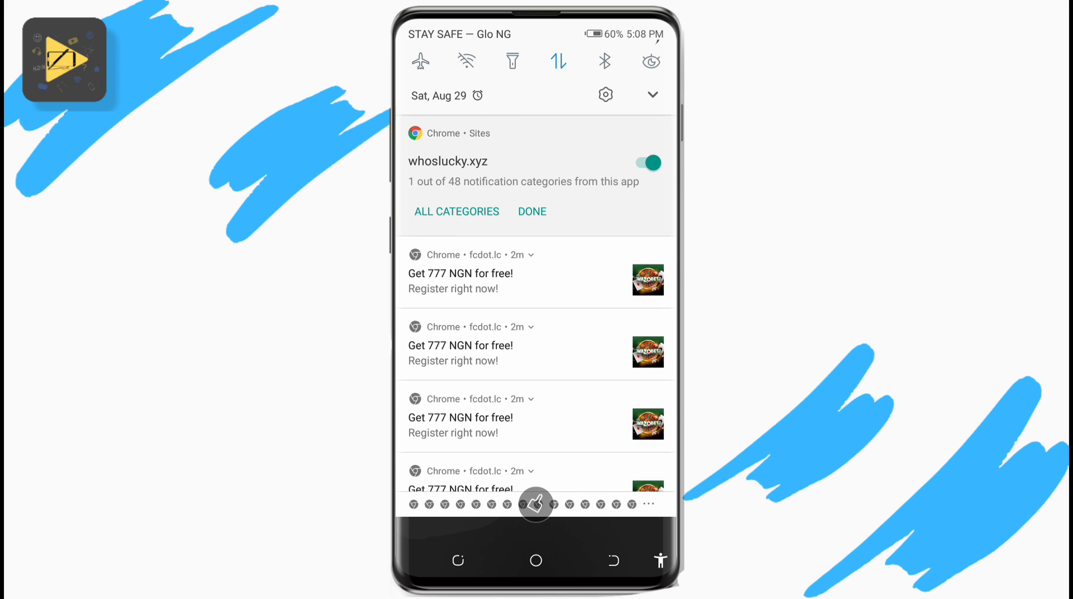
left_click(647, 162)
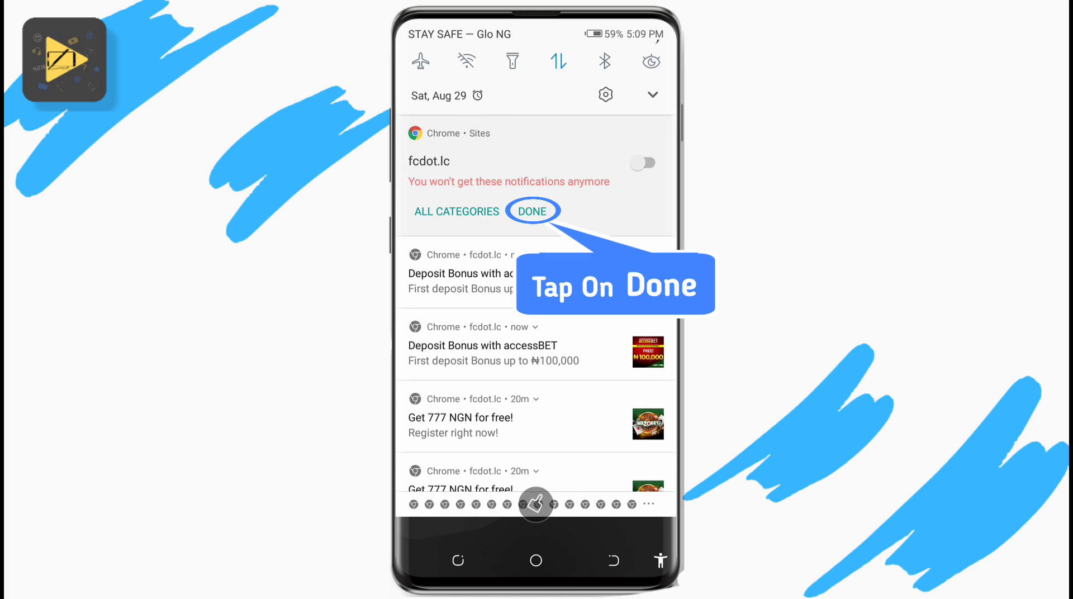
left_click(531, 211)
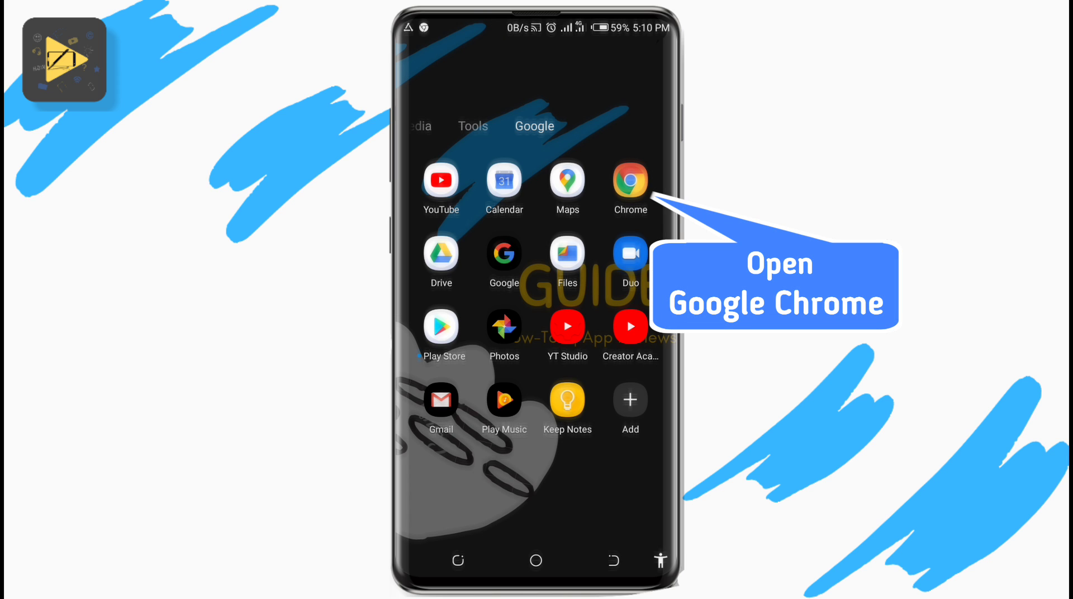
Step: Launch Chrome and go to Settings > Notifications
left_click(628, 181)
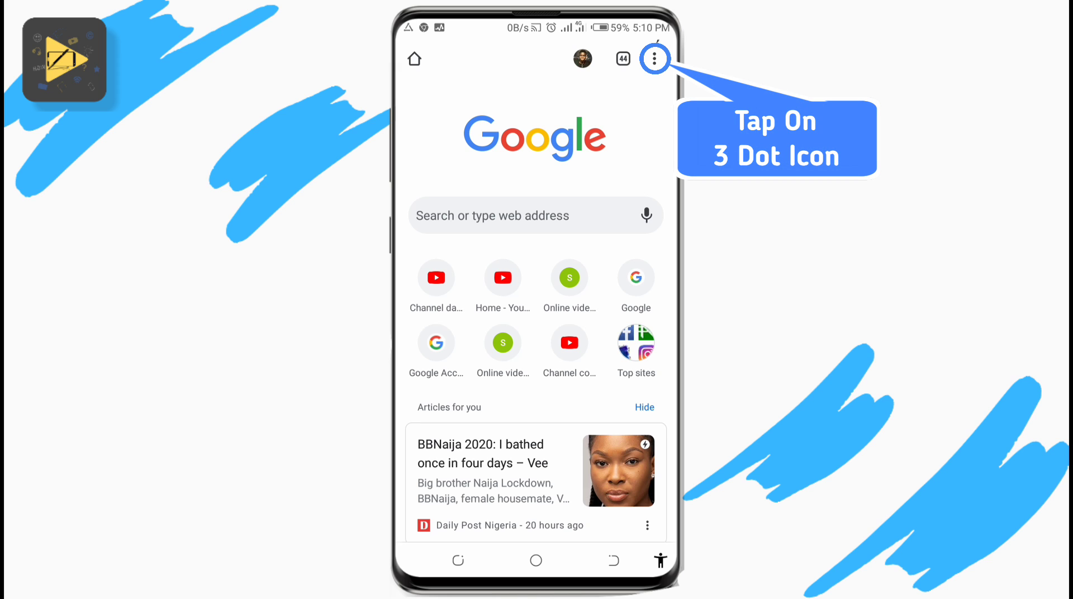
left_click(655, 58)
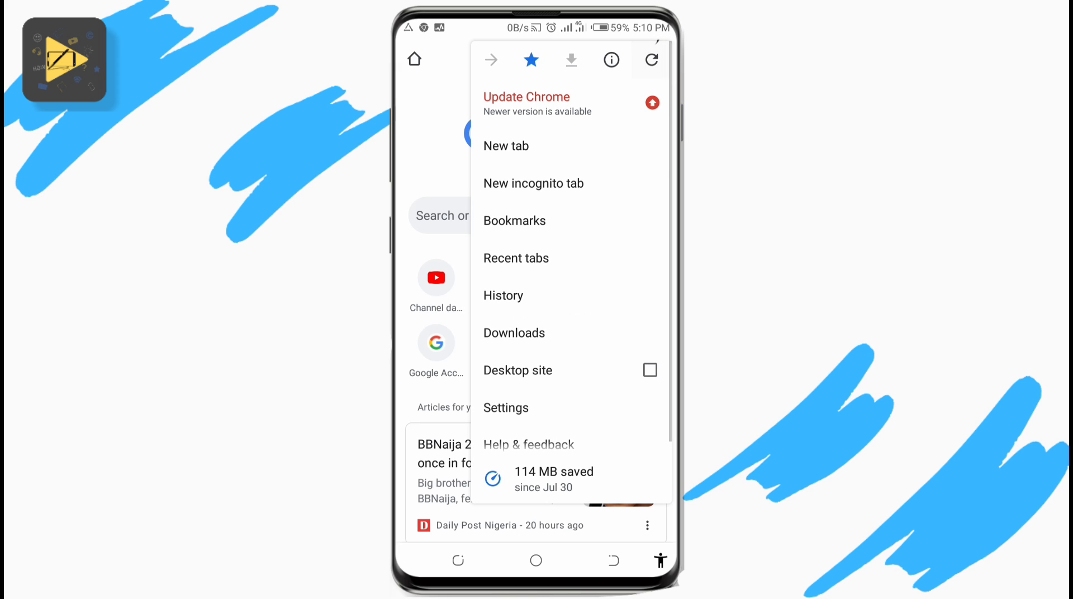
left_click(506, 408)
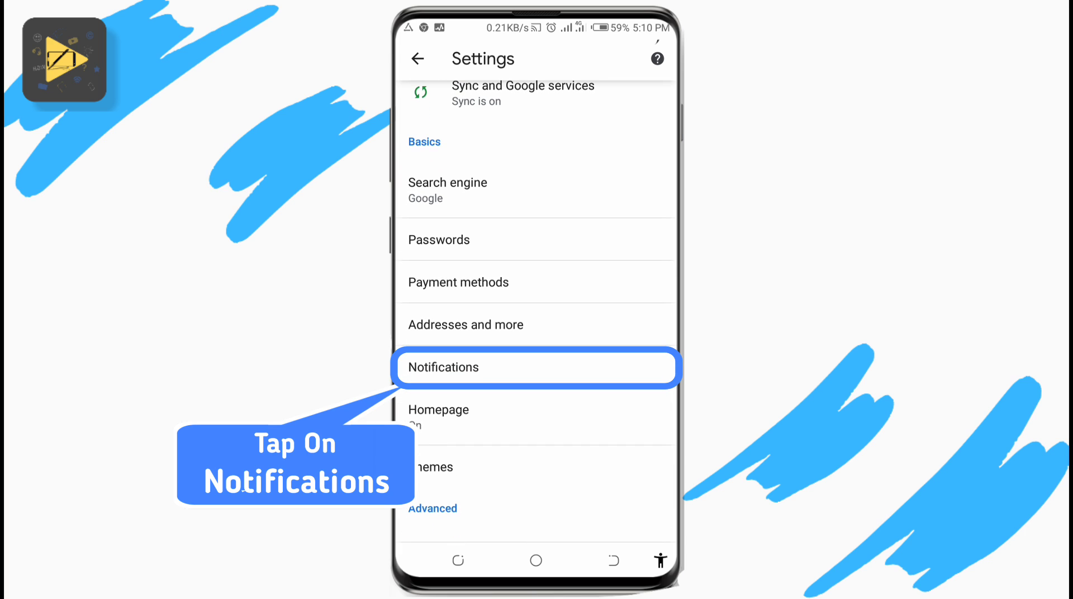
left_click(536, 367)
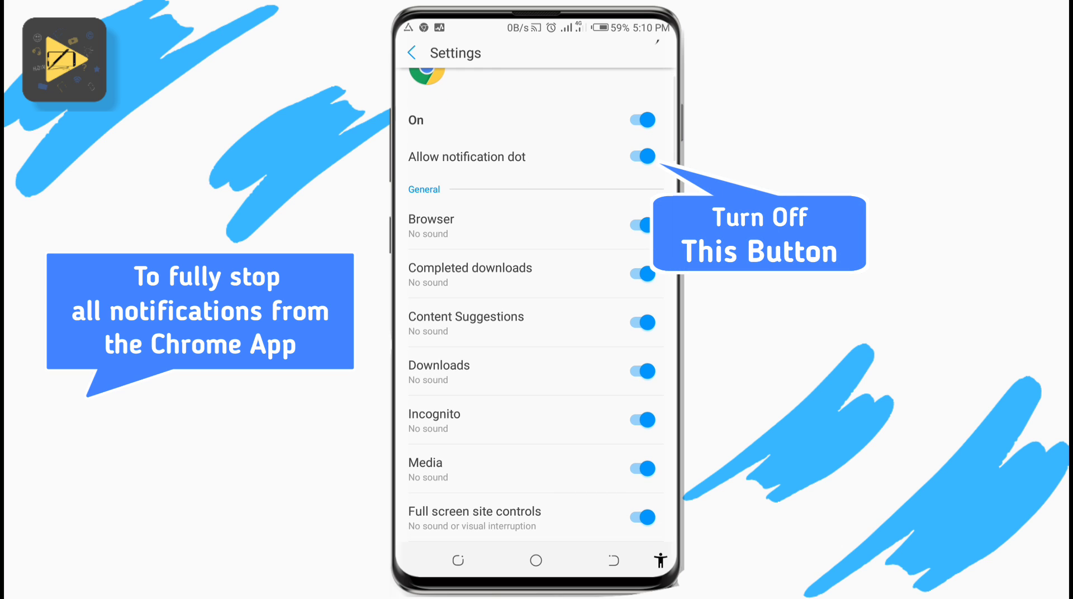
left_click(640, 119)
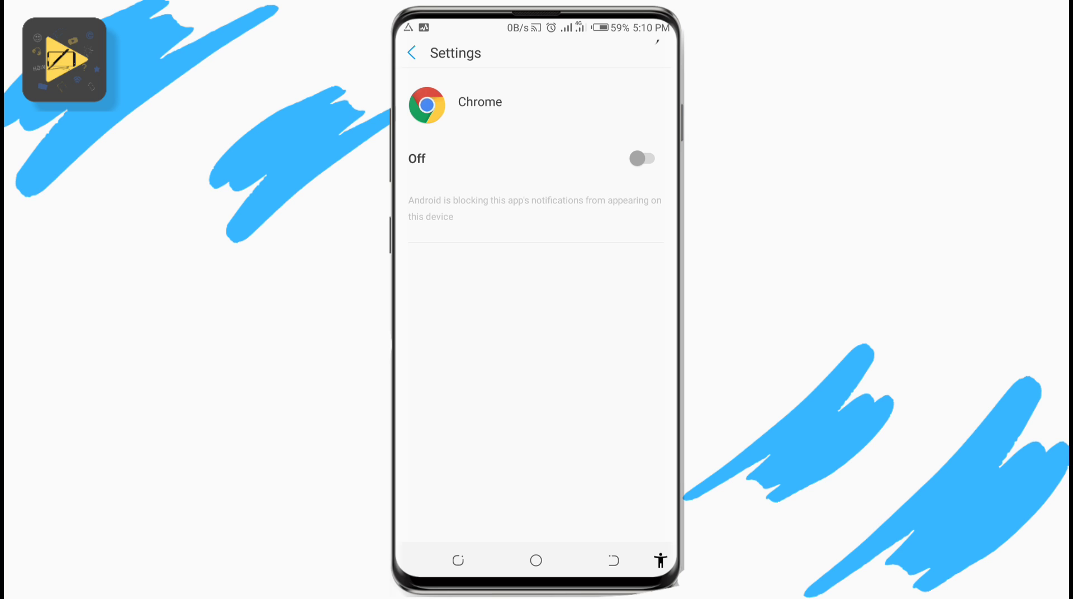
left_click(640, 158)
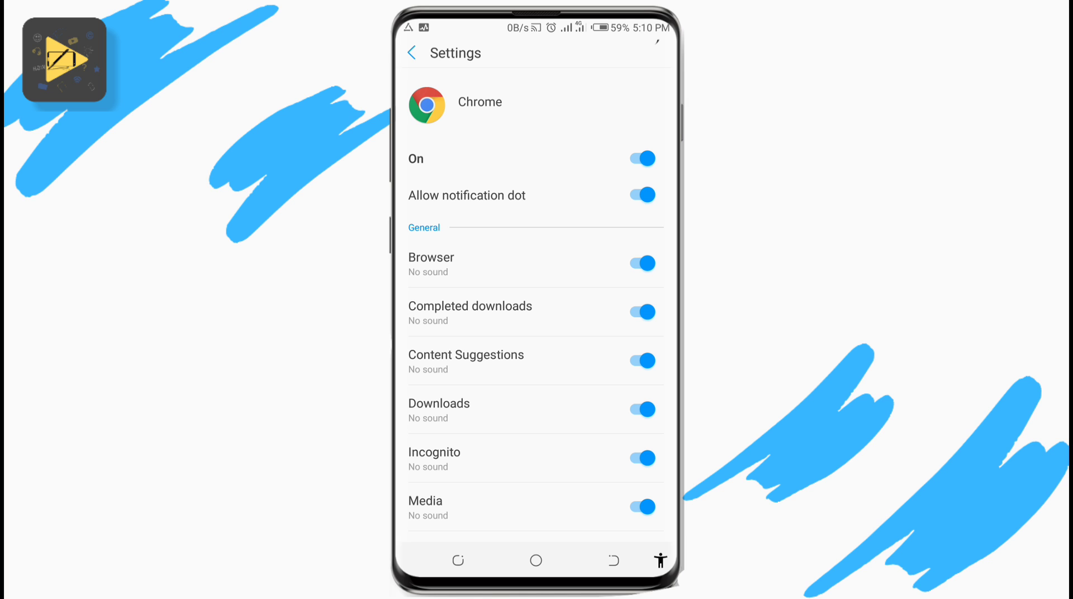
scroll("down", 3)
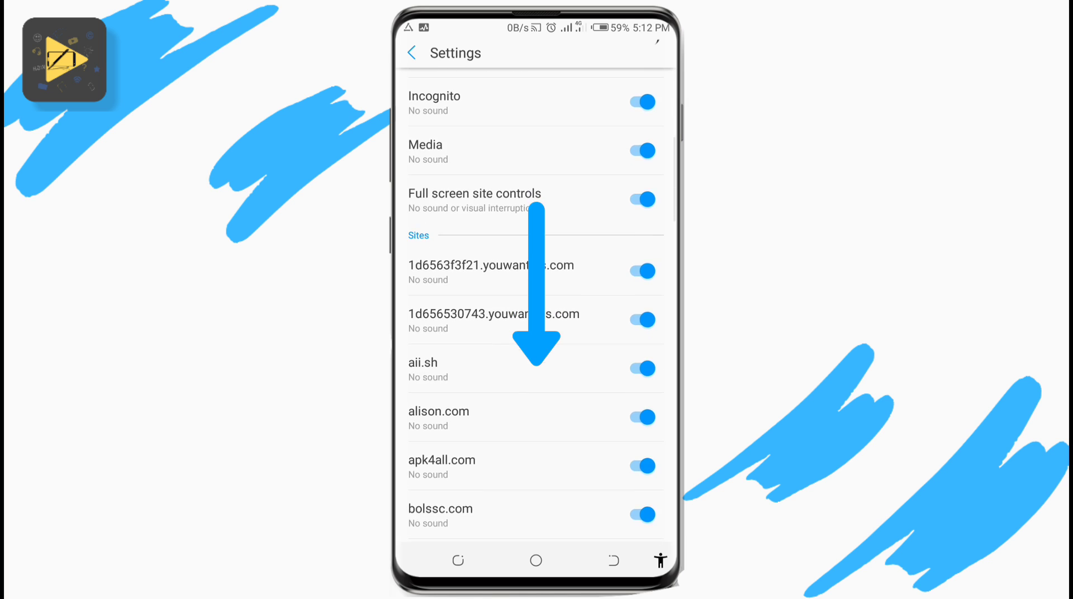
scroll("down", 3)
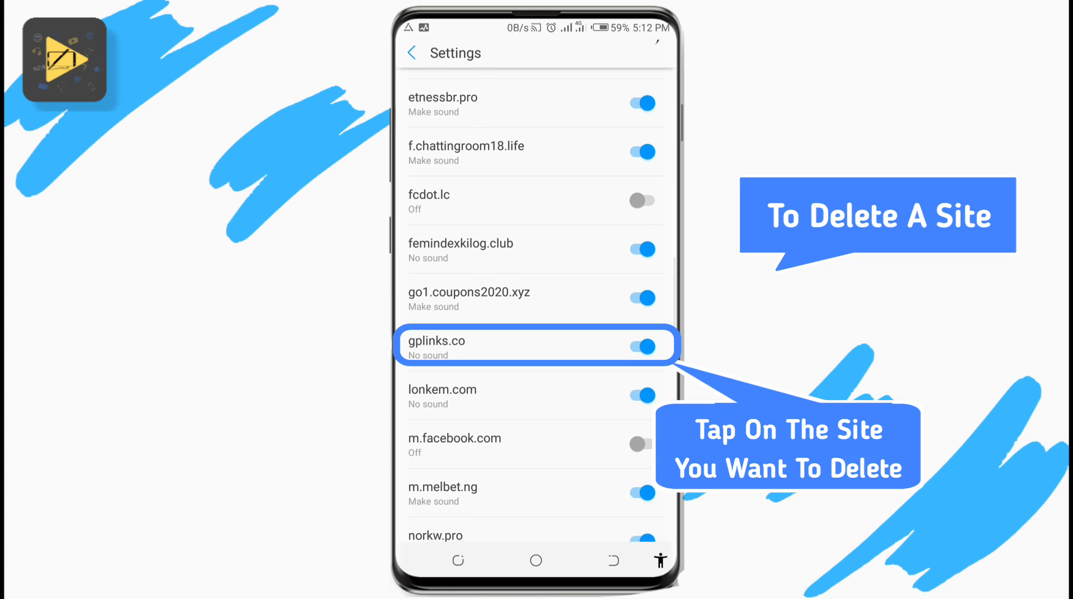
Step: Clear & reset all of gplinks.co's site permissions, including notifications
left_click(536, 346)
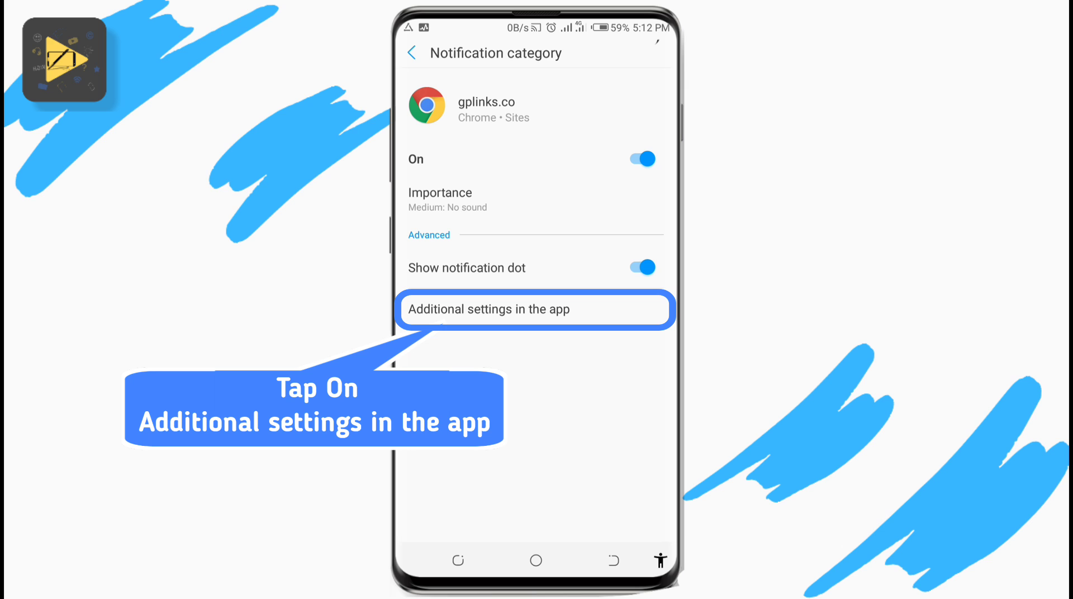
left_click(535, 310)
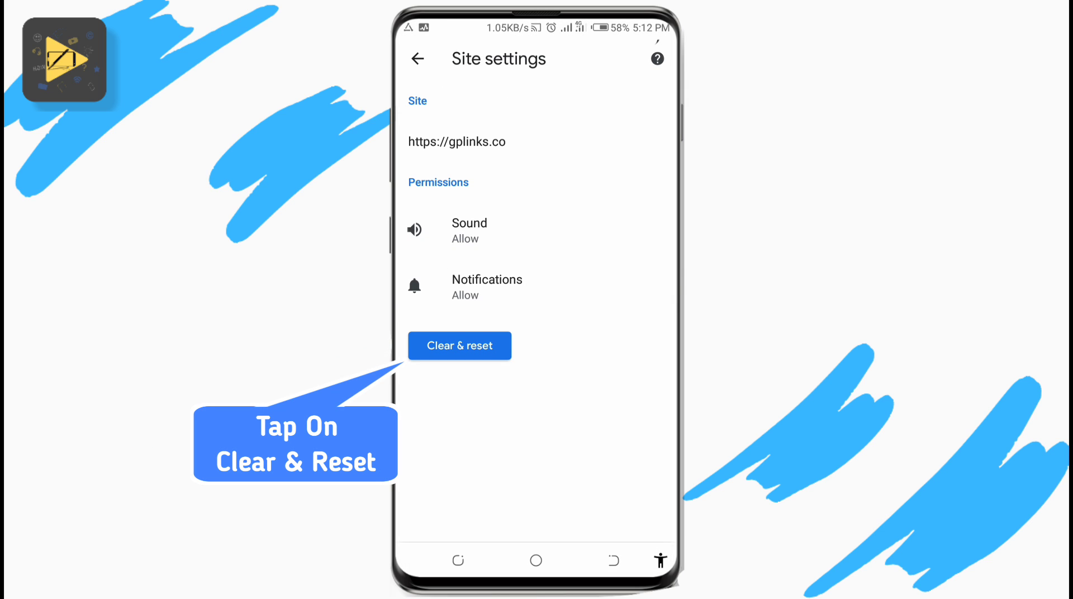
left_click(459, 345)
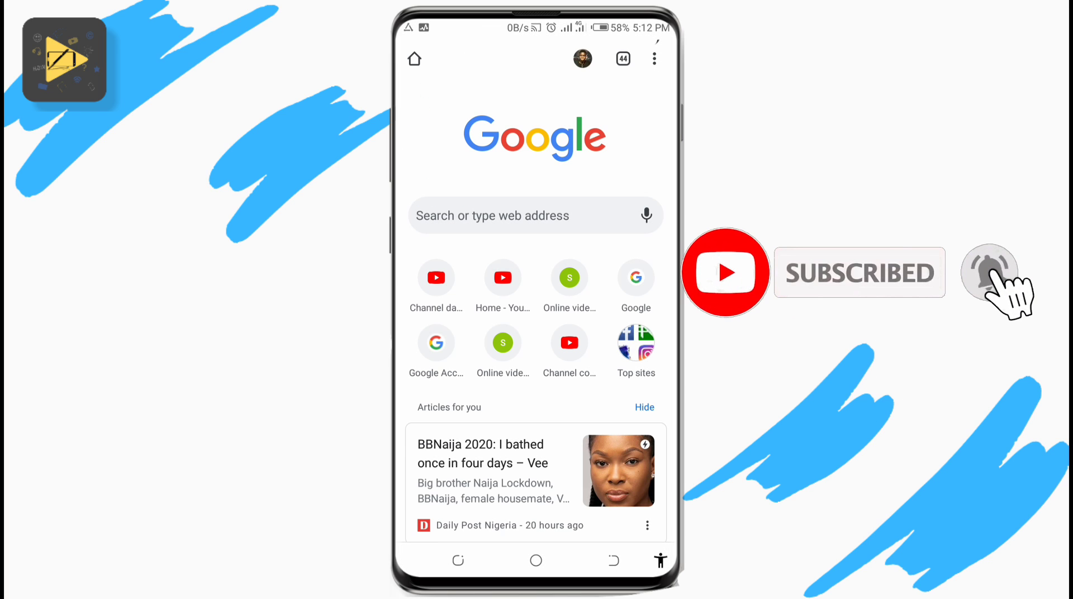
Step: Go to Chrome Settings and scroll down toward Site settings > Notifications
left_click(988, 272)
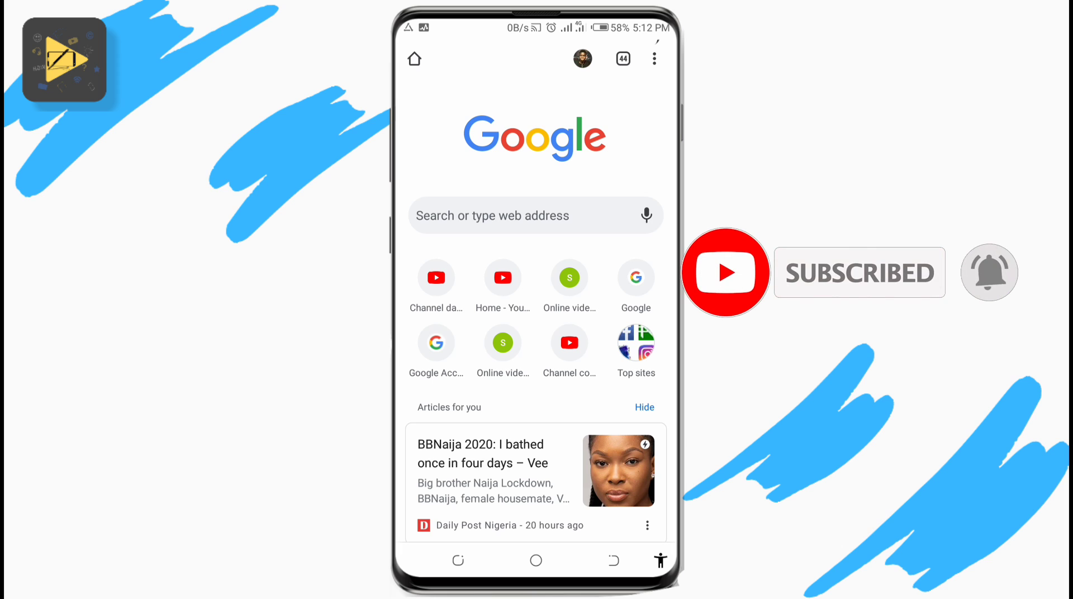
left_click(652, 58)
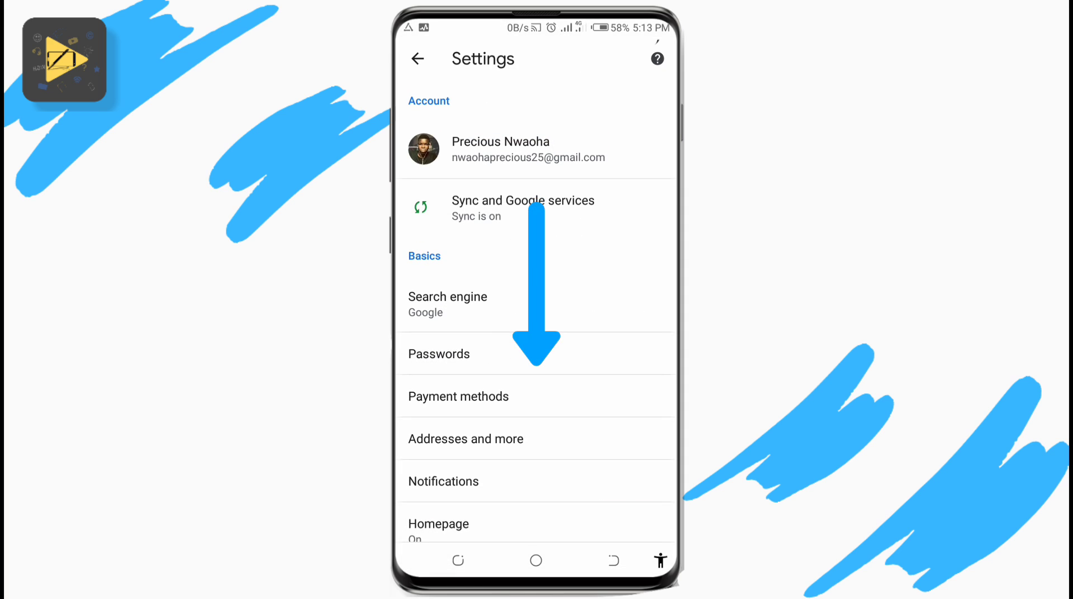
scroll("down", 3)
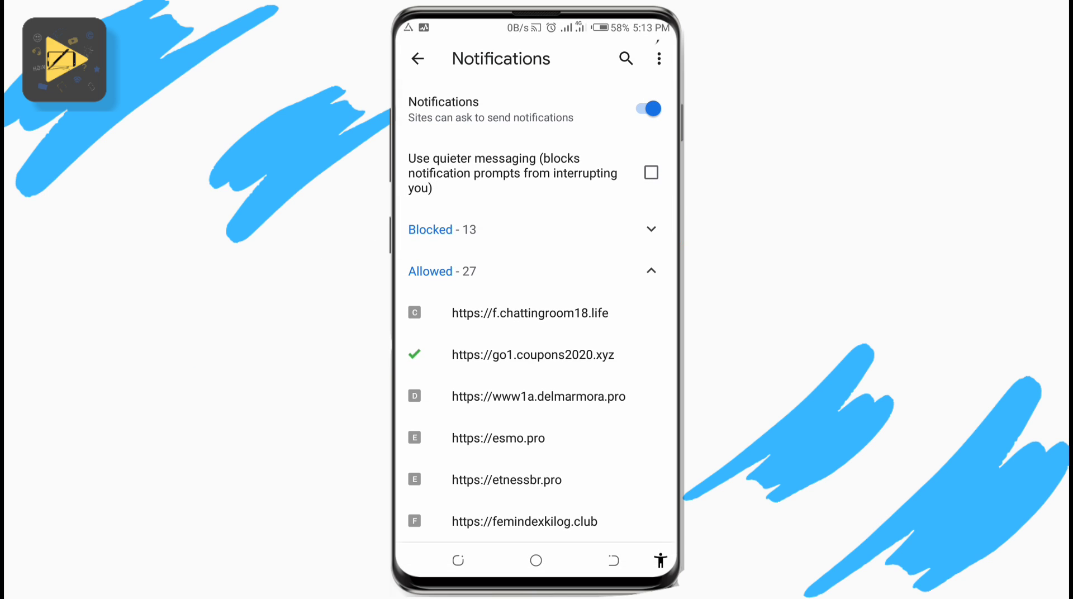
Step: Keep site notification requests allowed and turn on quieter messaging
left_click(643, 109)
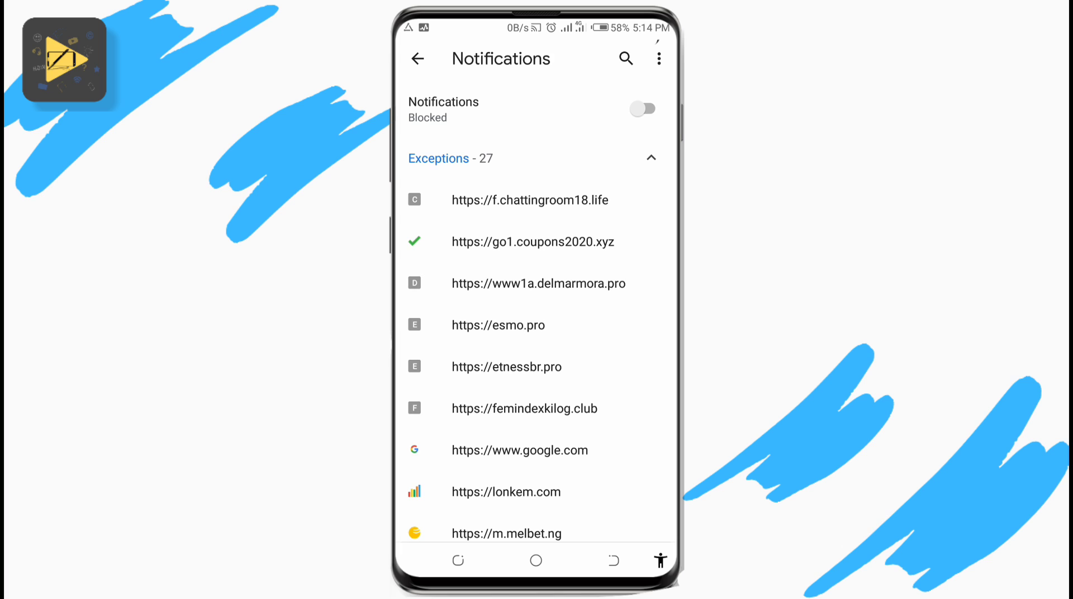
left_click(642, 108)
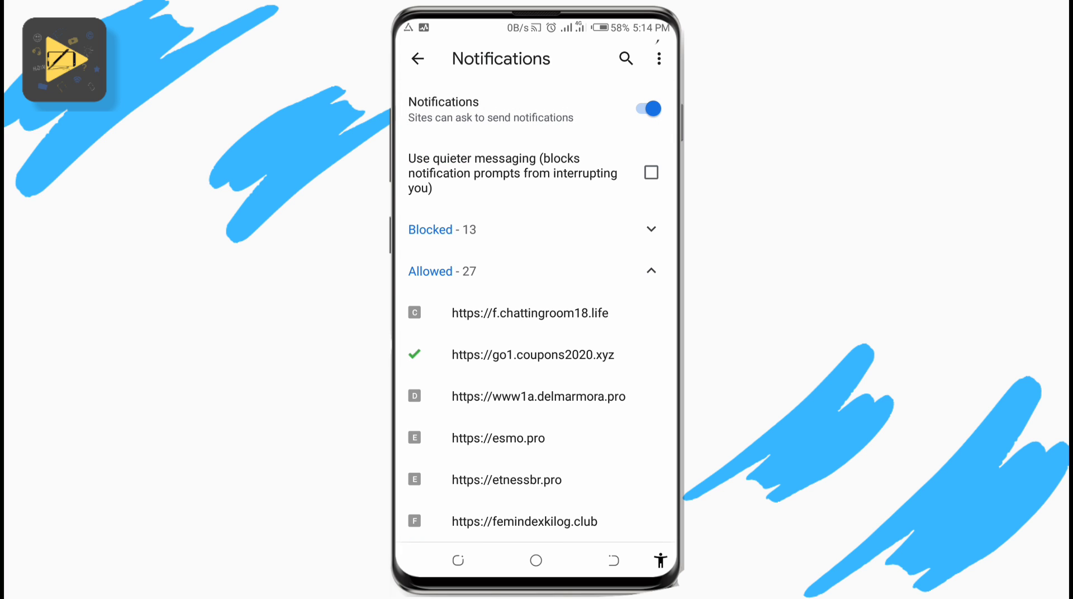
left_click(649, 172)
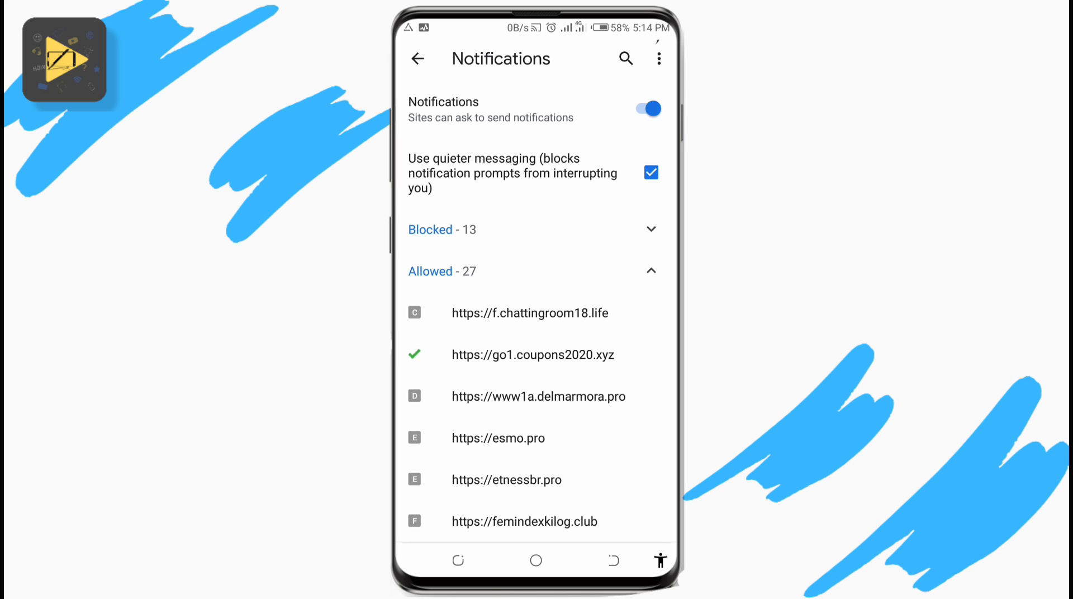
Step: Expand the Blocked list and open the site settings for aii.sh
left_click(650, 172)
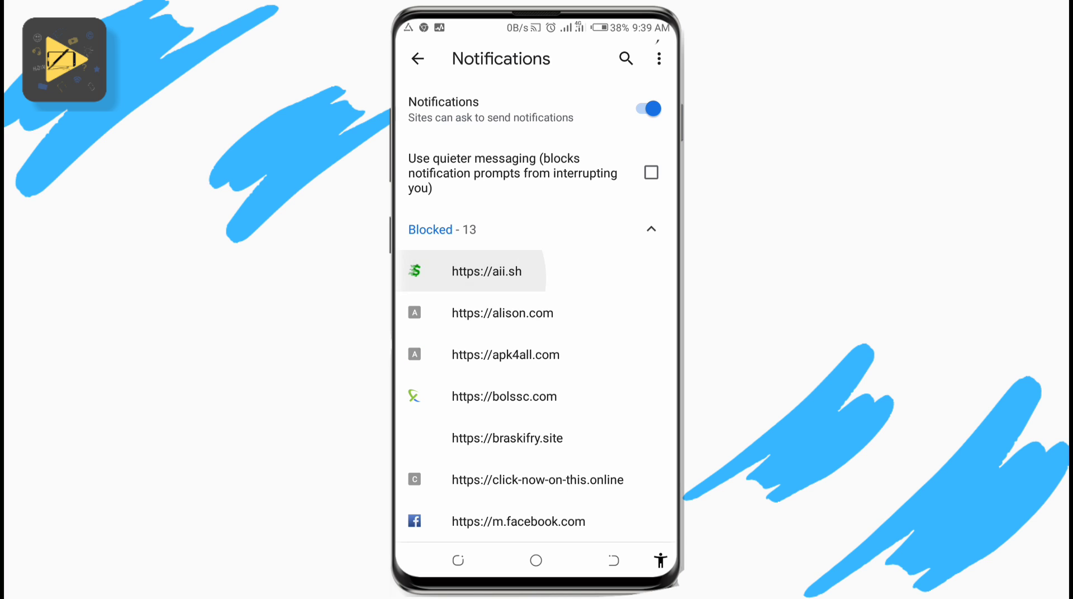
left_click(486, 271)
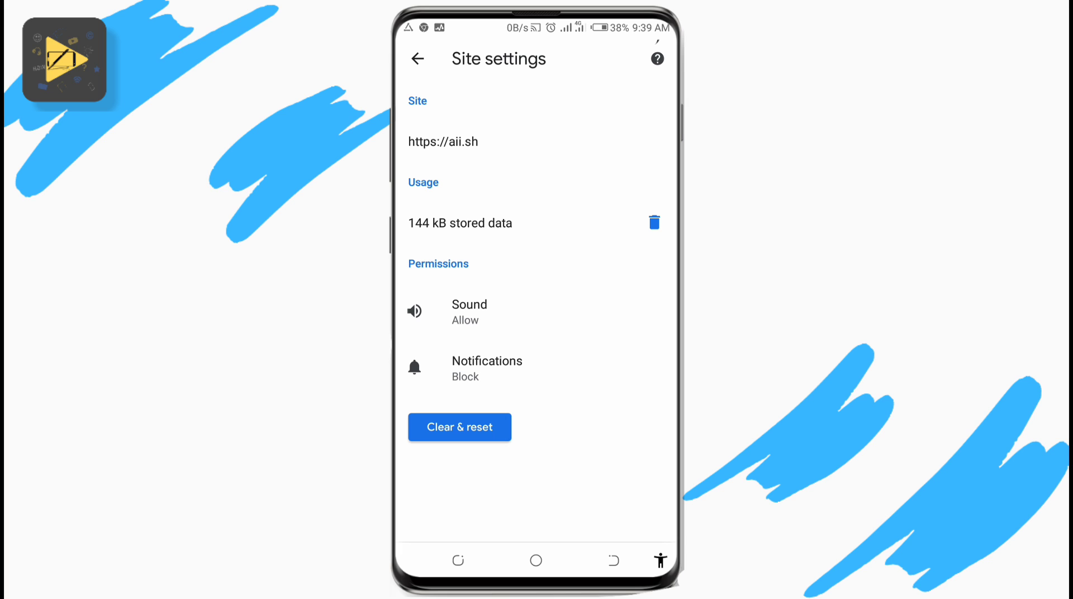
left_click(460, 426)
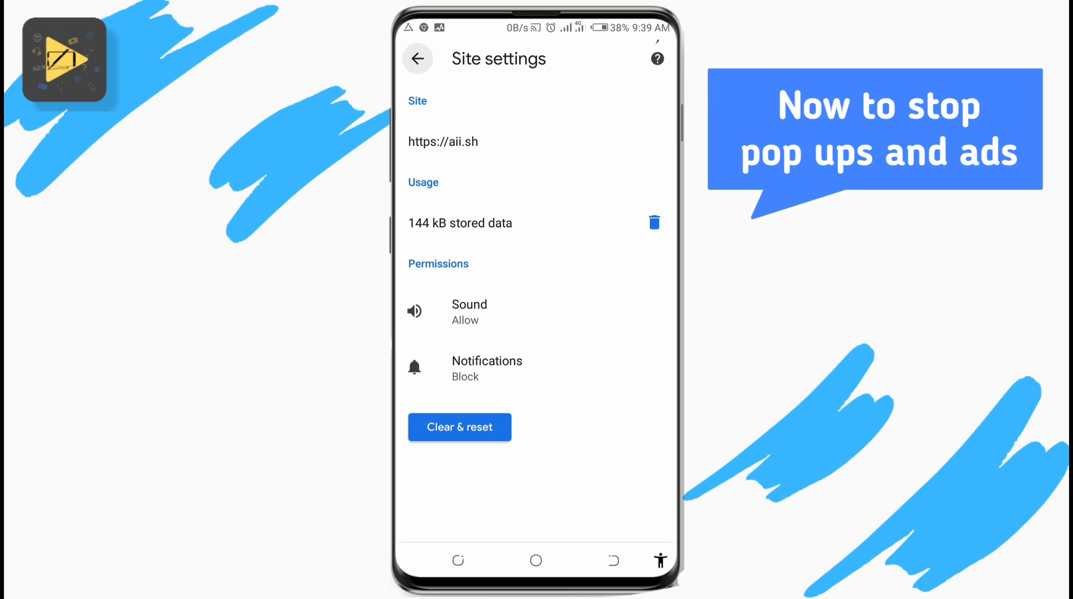
Step: Turn off Pop-ups and redirects in Site settings to block them
left_click(486, 367)
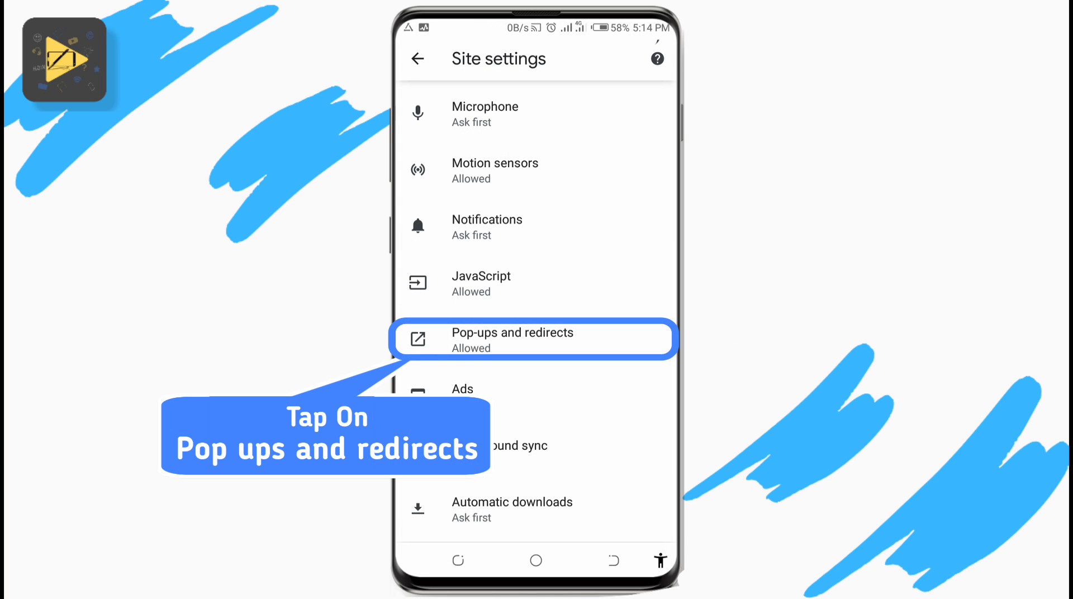
left_click(533, 339)
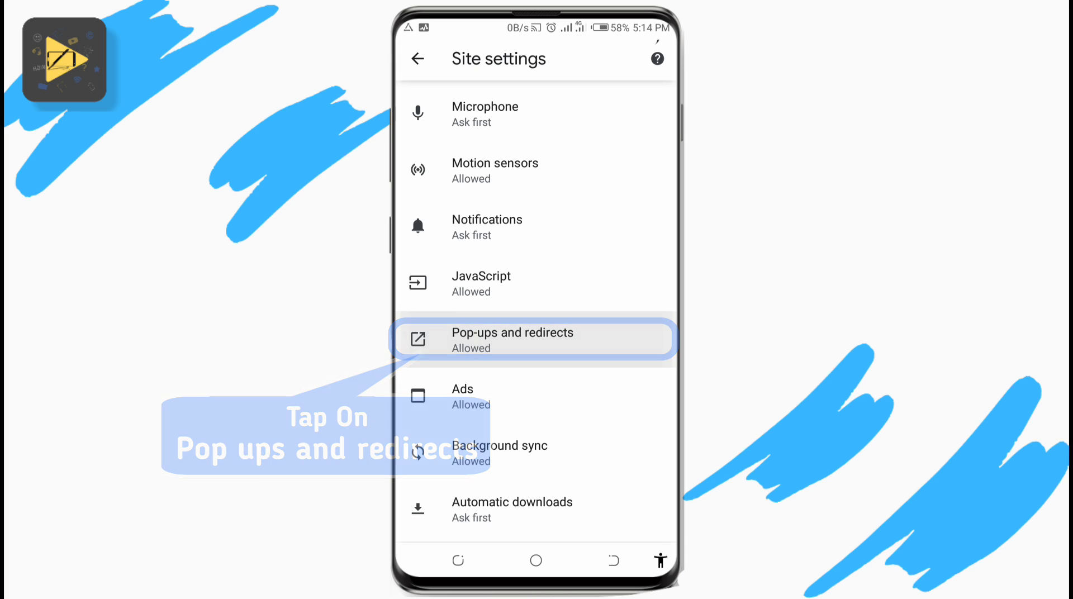
left_click(533, 340)
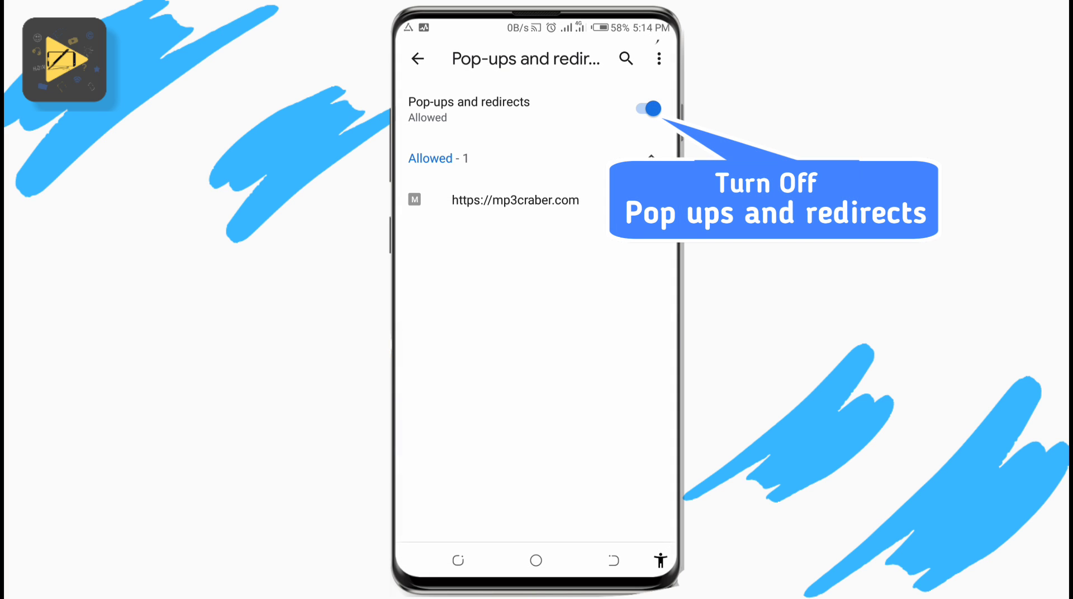
left_click(643, 109)
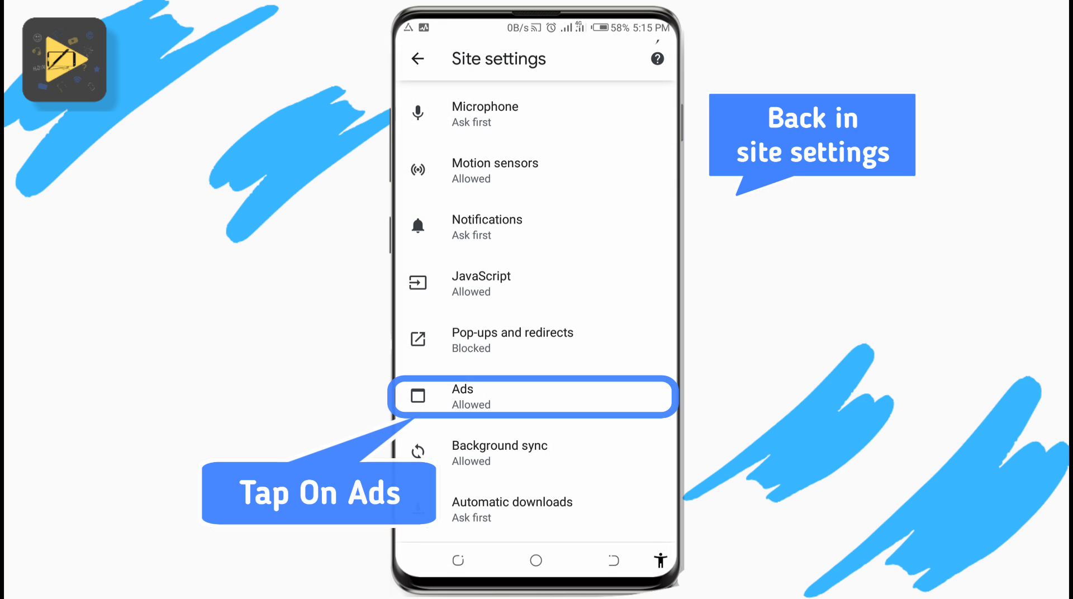
Step: Block intrusive ads in Site settings, then return to Chrome's start page
left_click(532, 398)
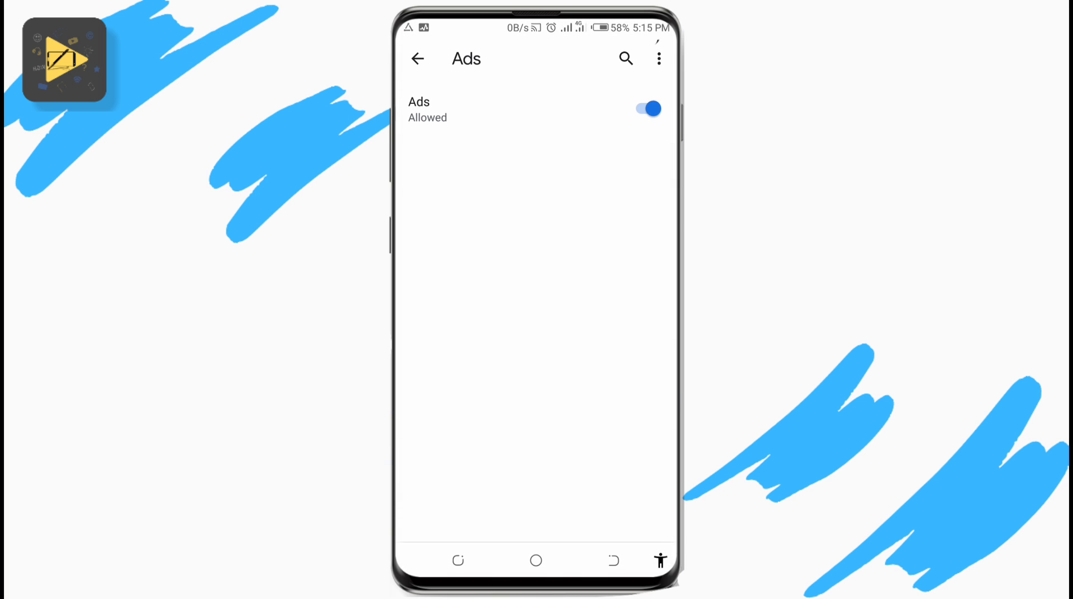
left_click(647, 109)
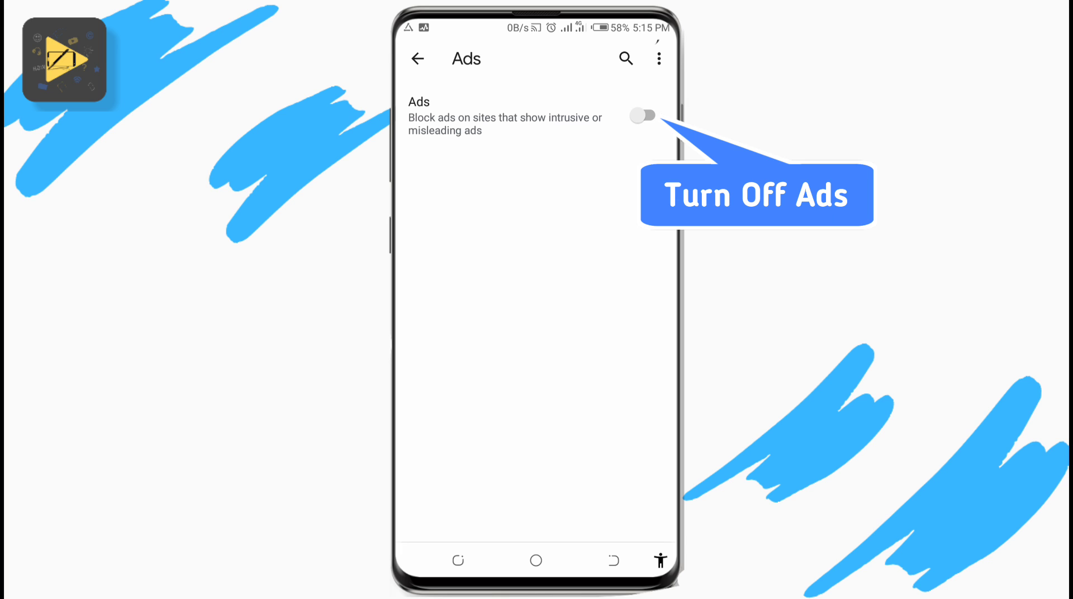
left_click(417, 58)
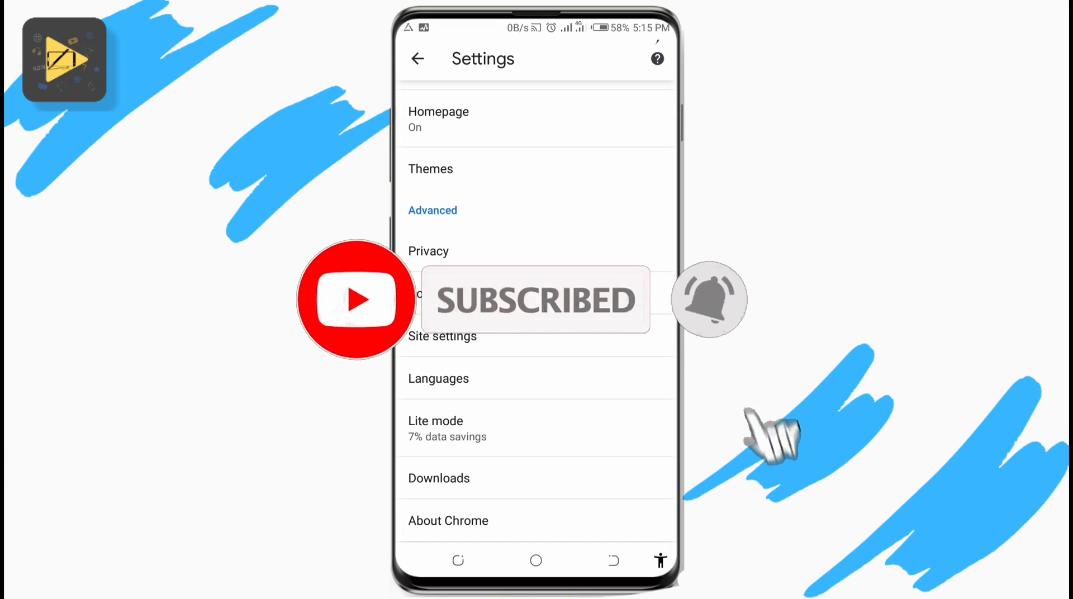
left_click(417, 58)
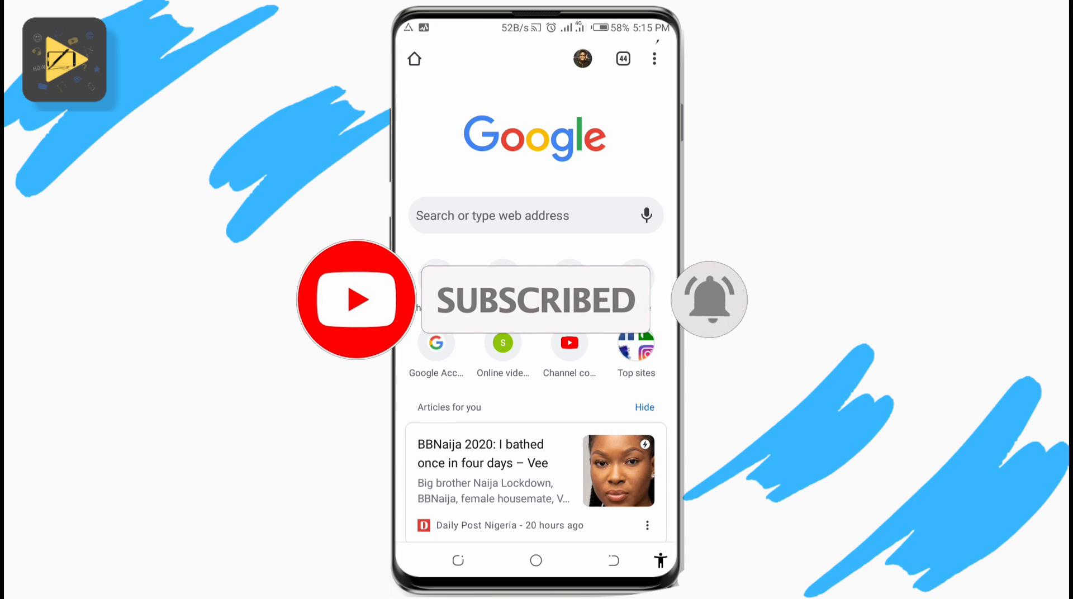